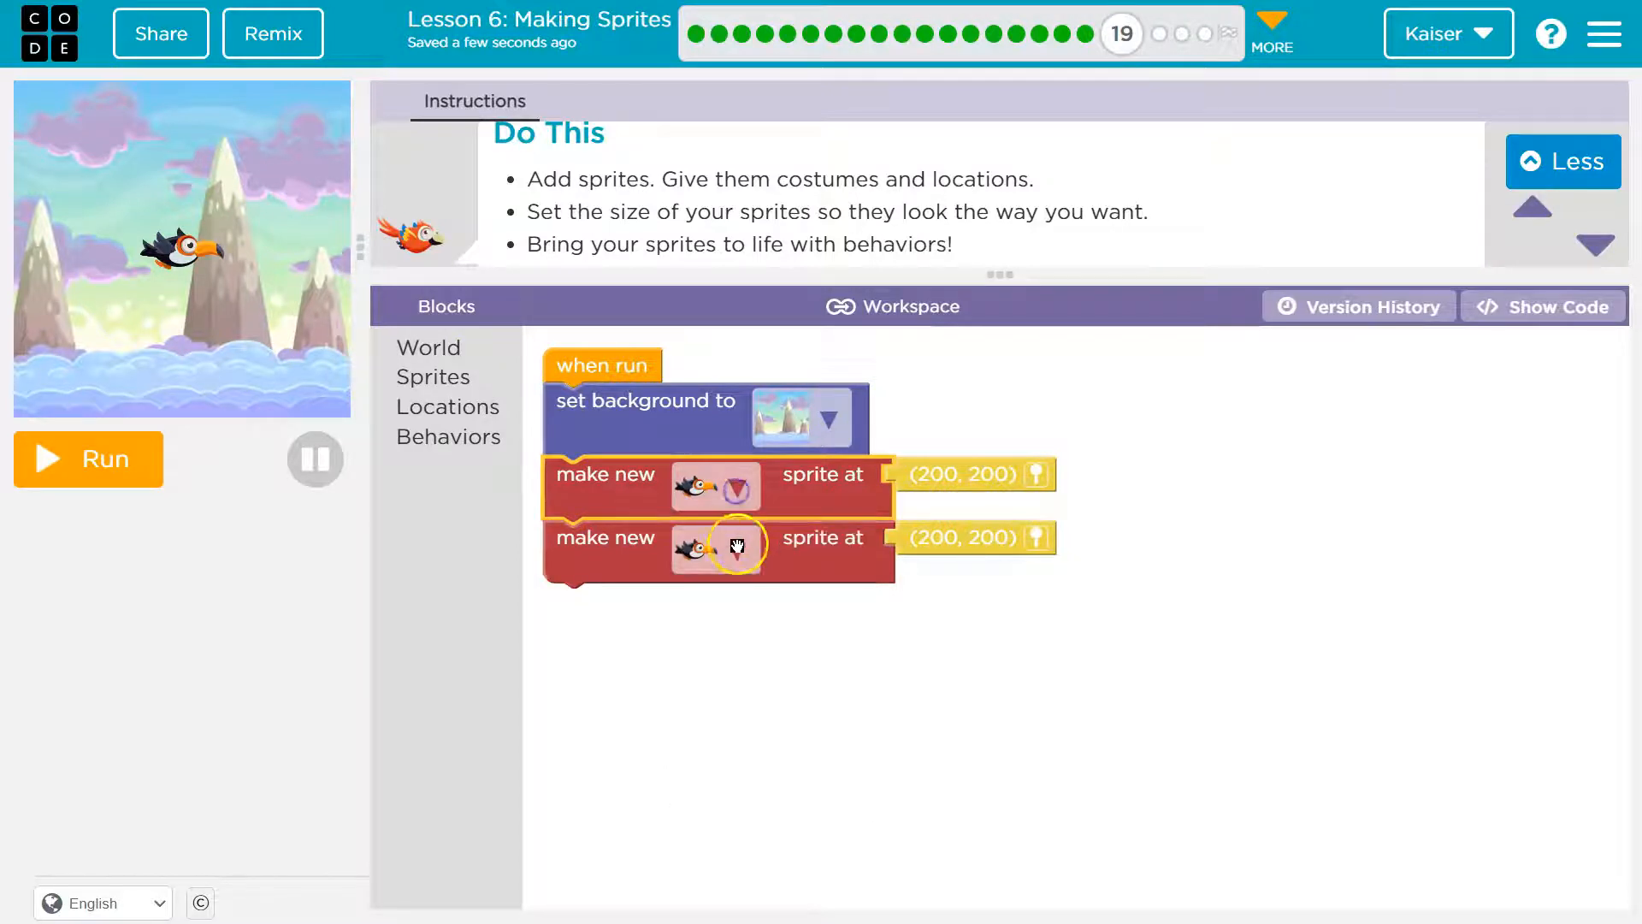
# Change the second sprite's costume from toucan to UFO
pyautogui.click(739, 546)
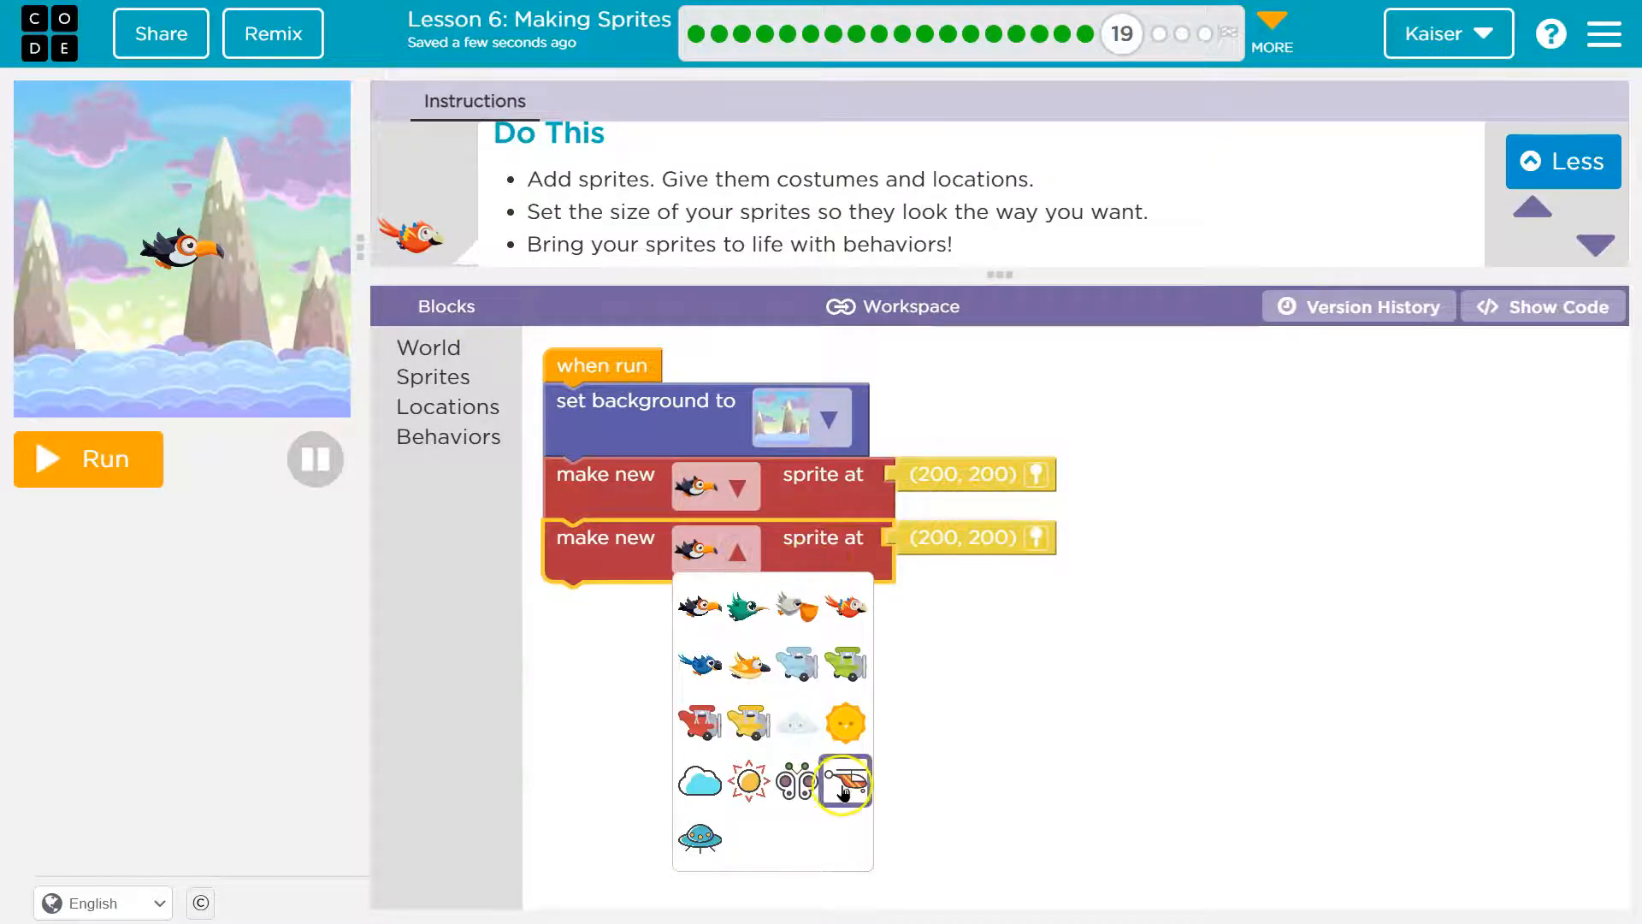
pyautogui.click(698, 837)
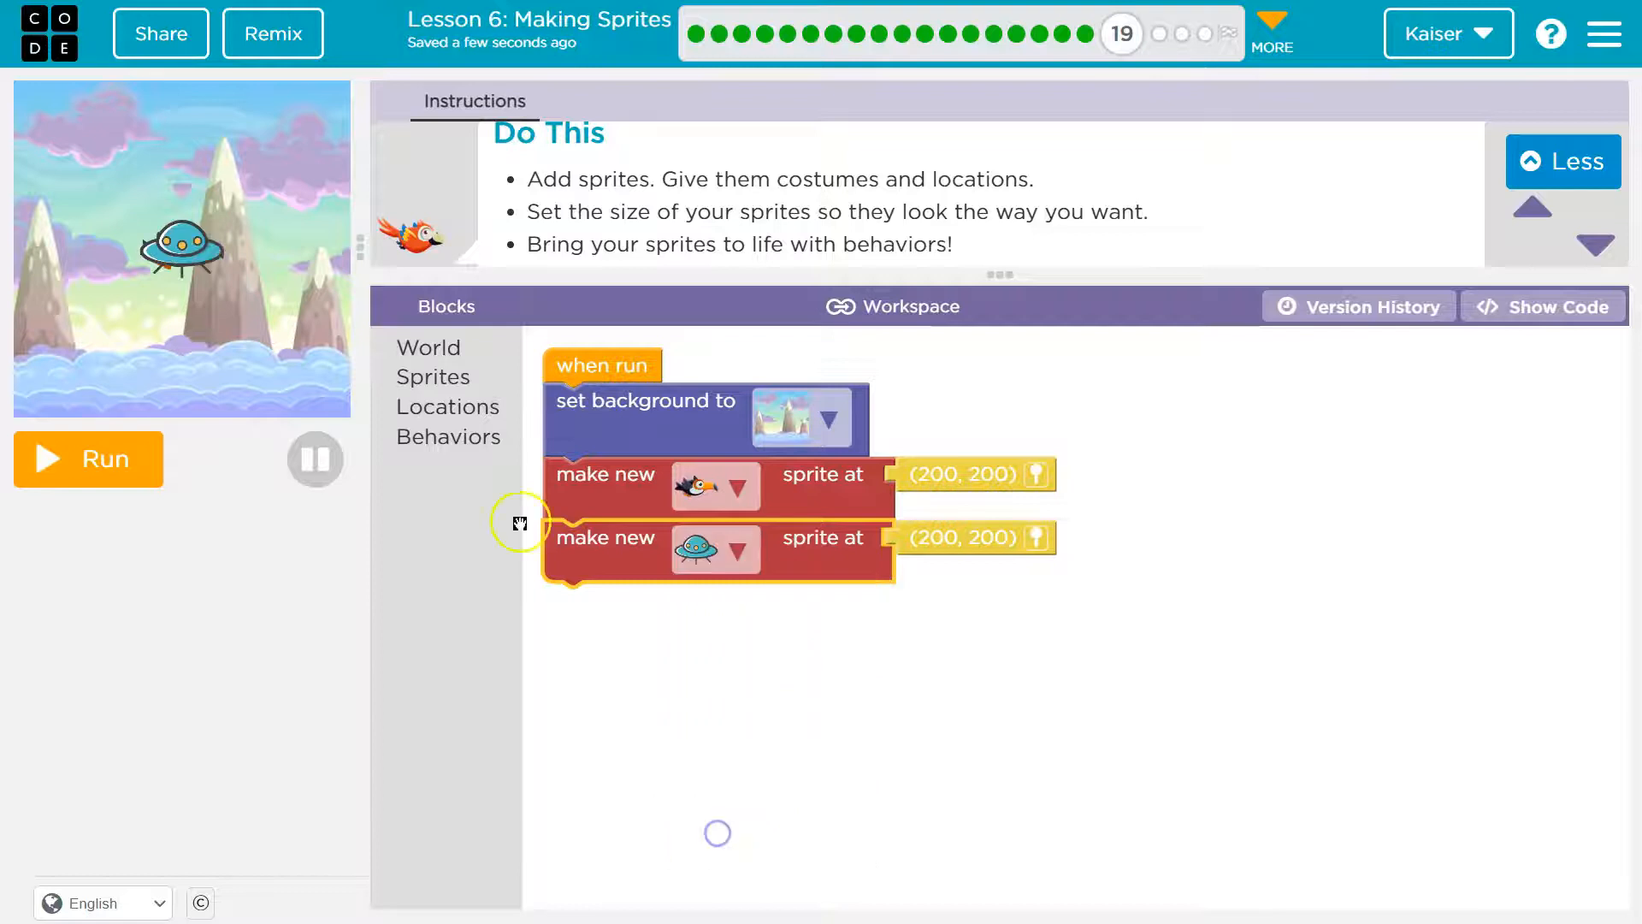
pyautogui.click(87, 458)
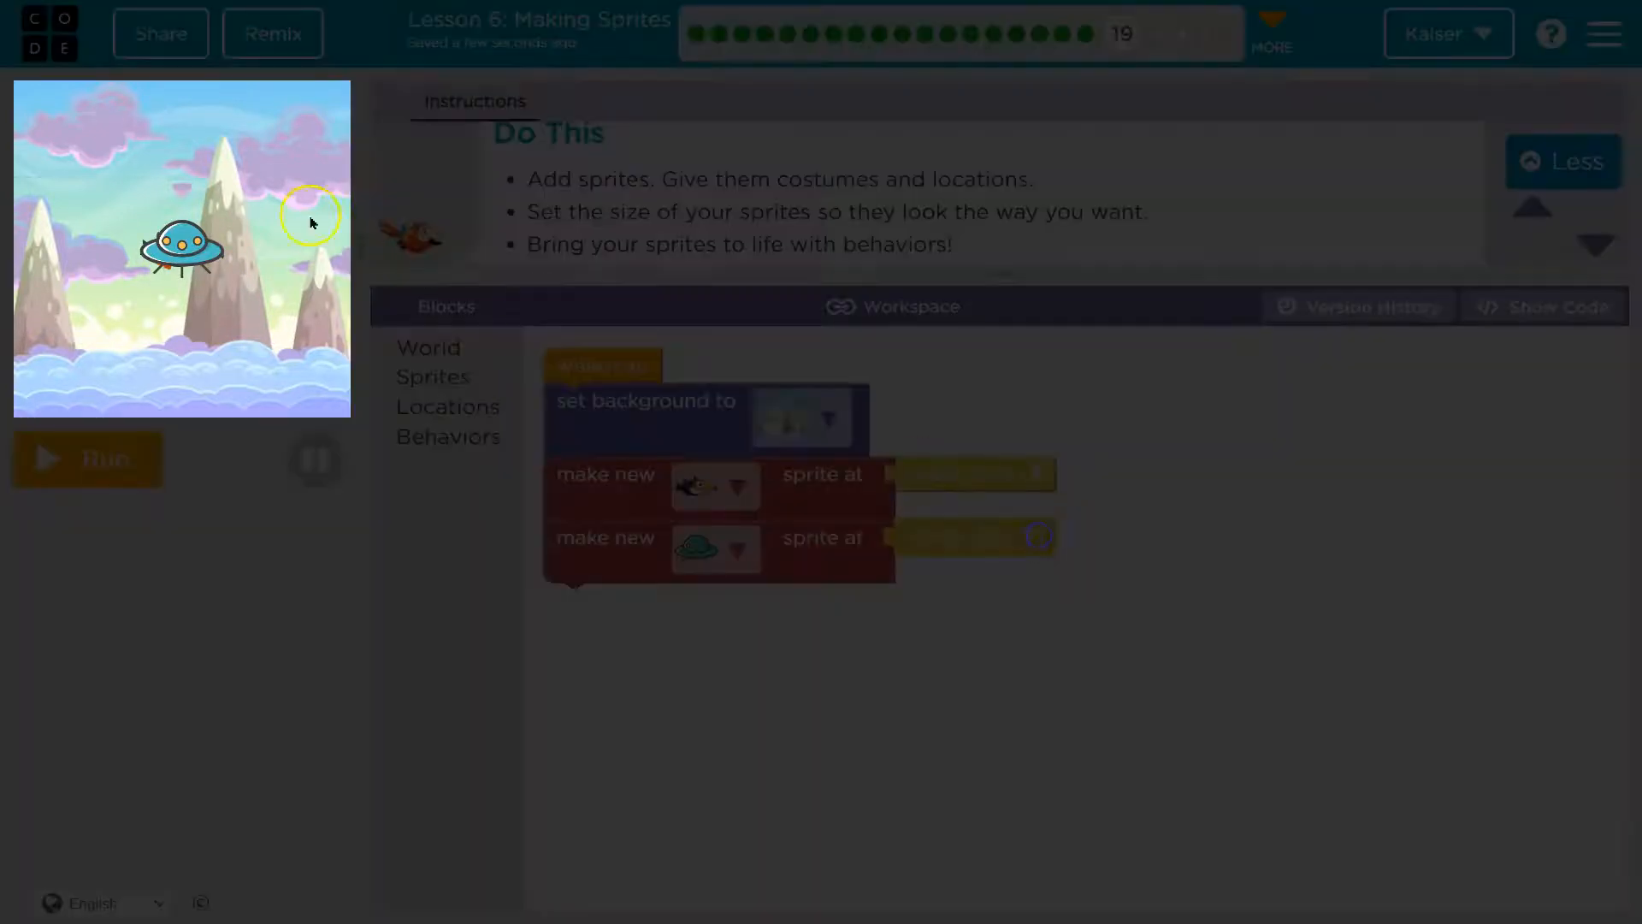
pyautogui.click(87, 459)
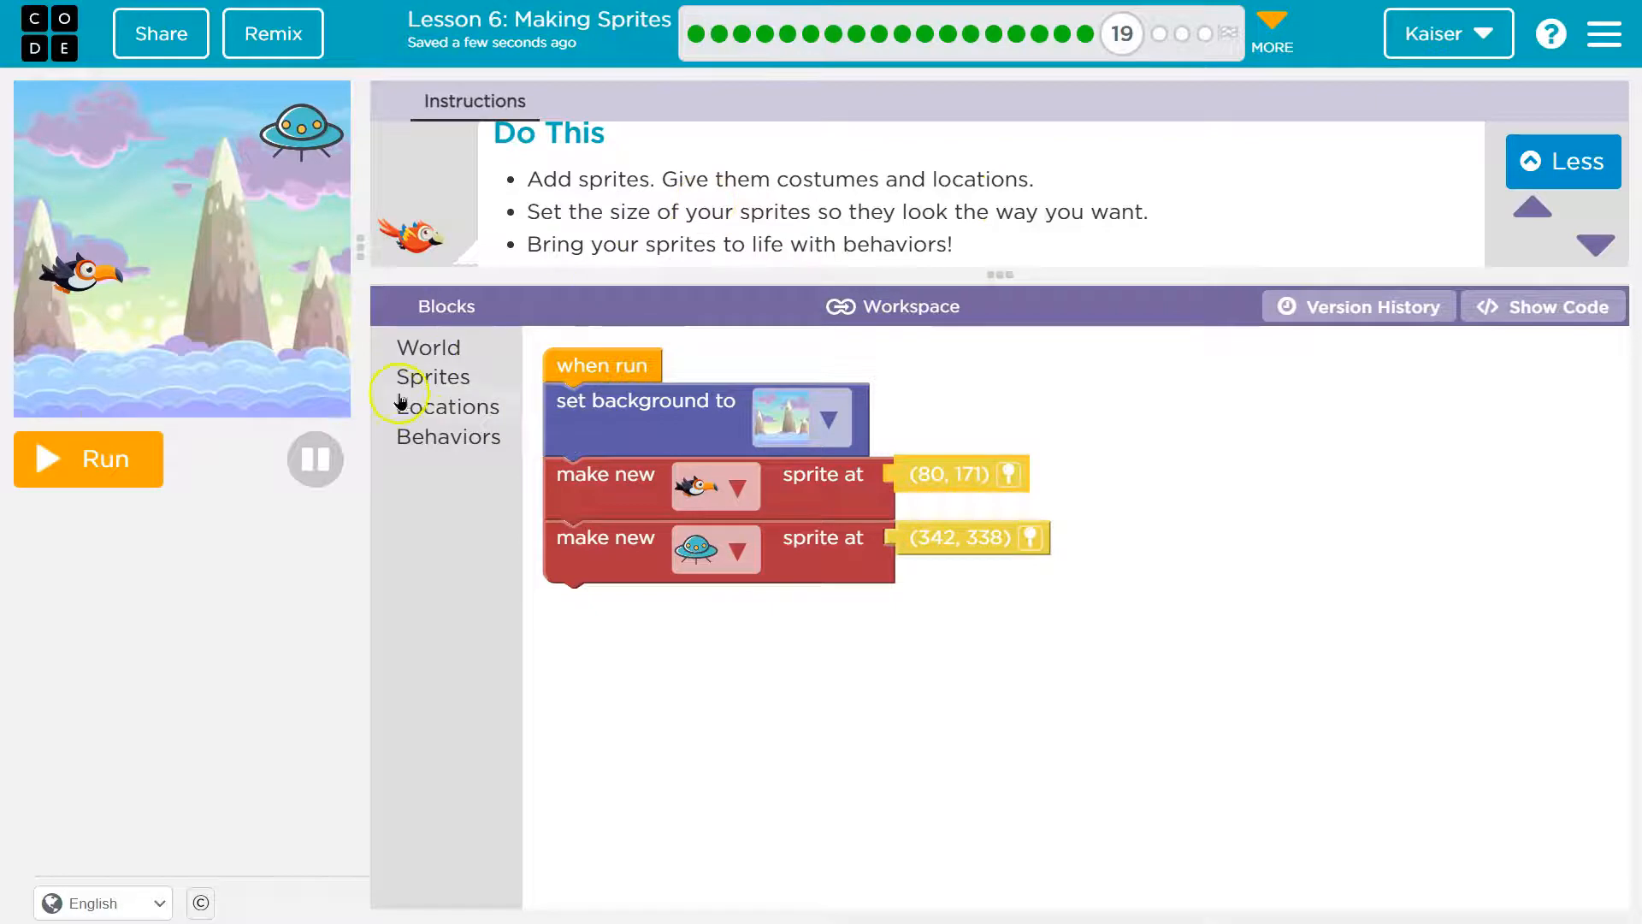
pyautogui.moveTo(602, 549)
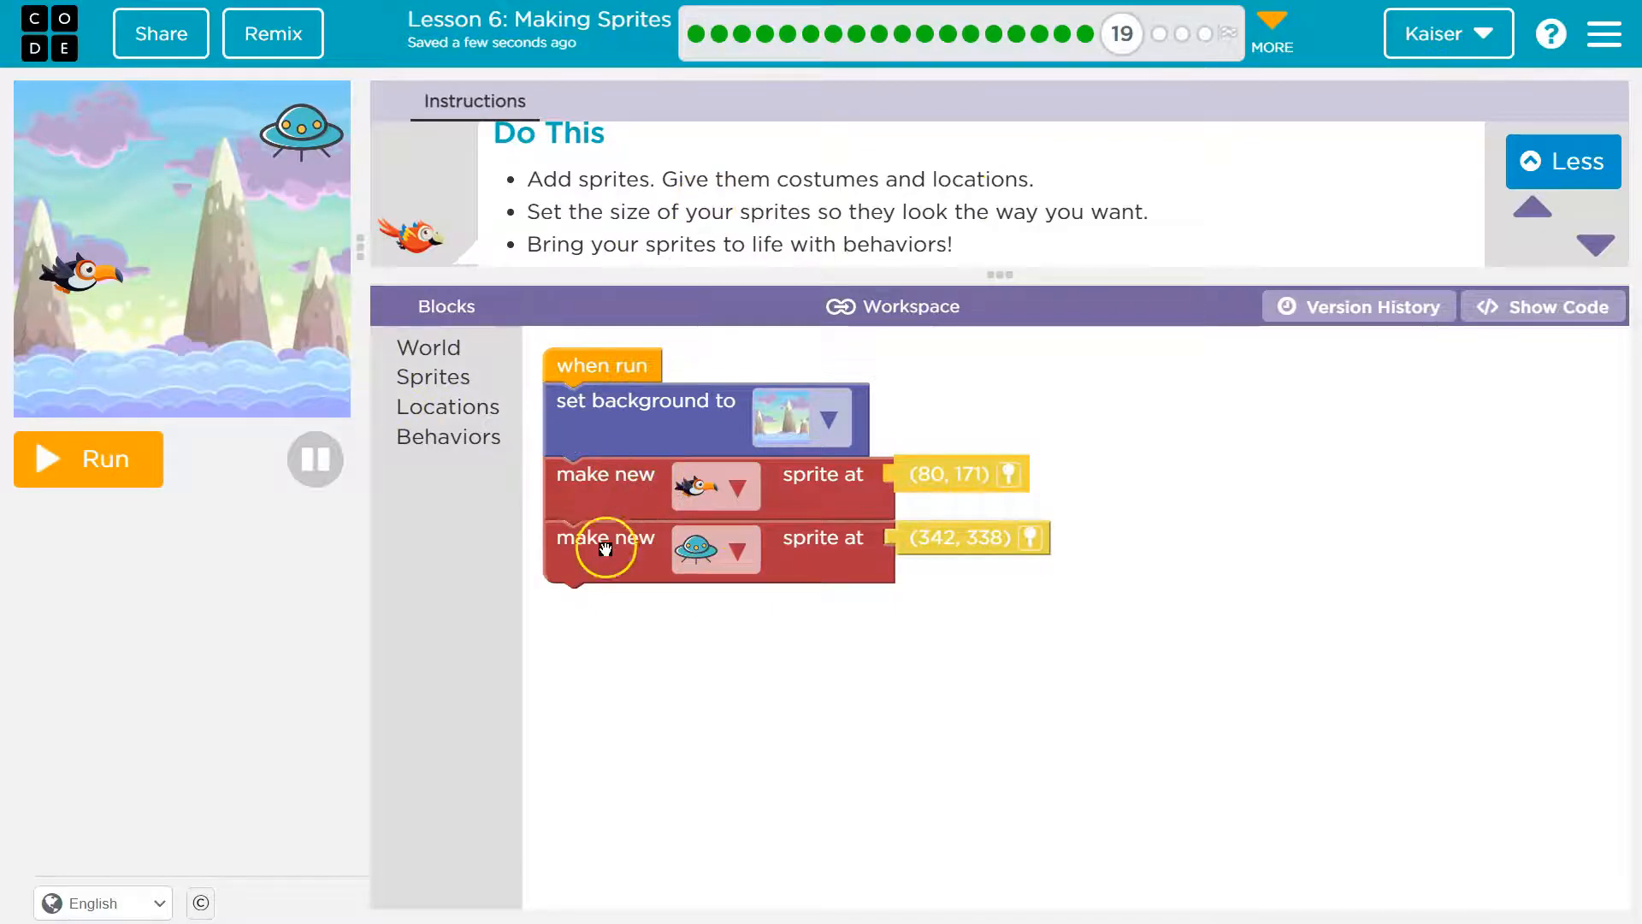
pyautogui.moveTo(691, 552)
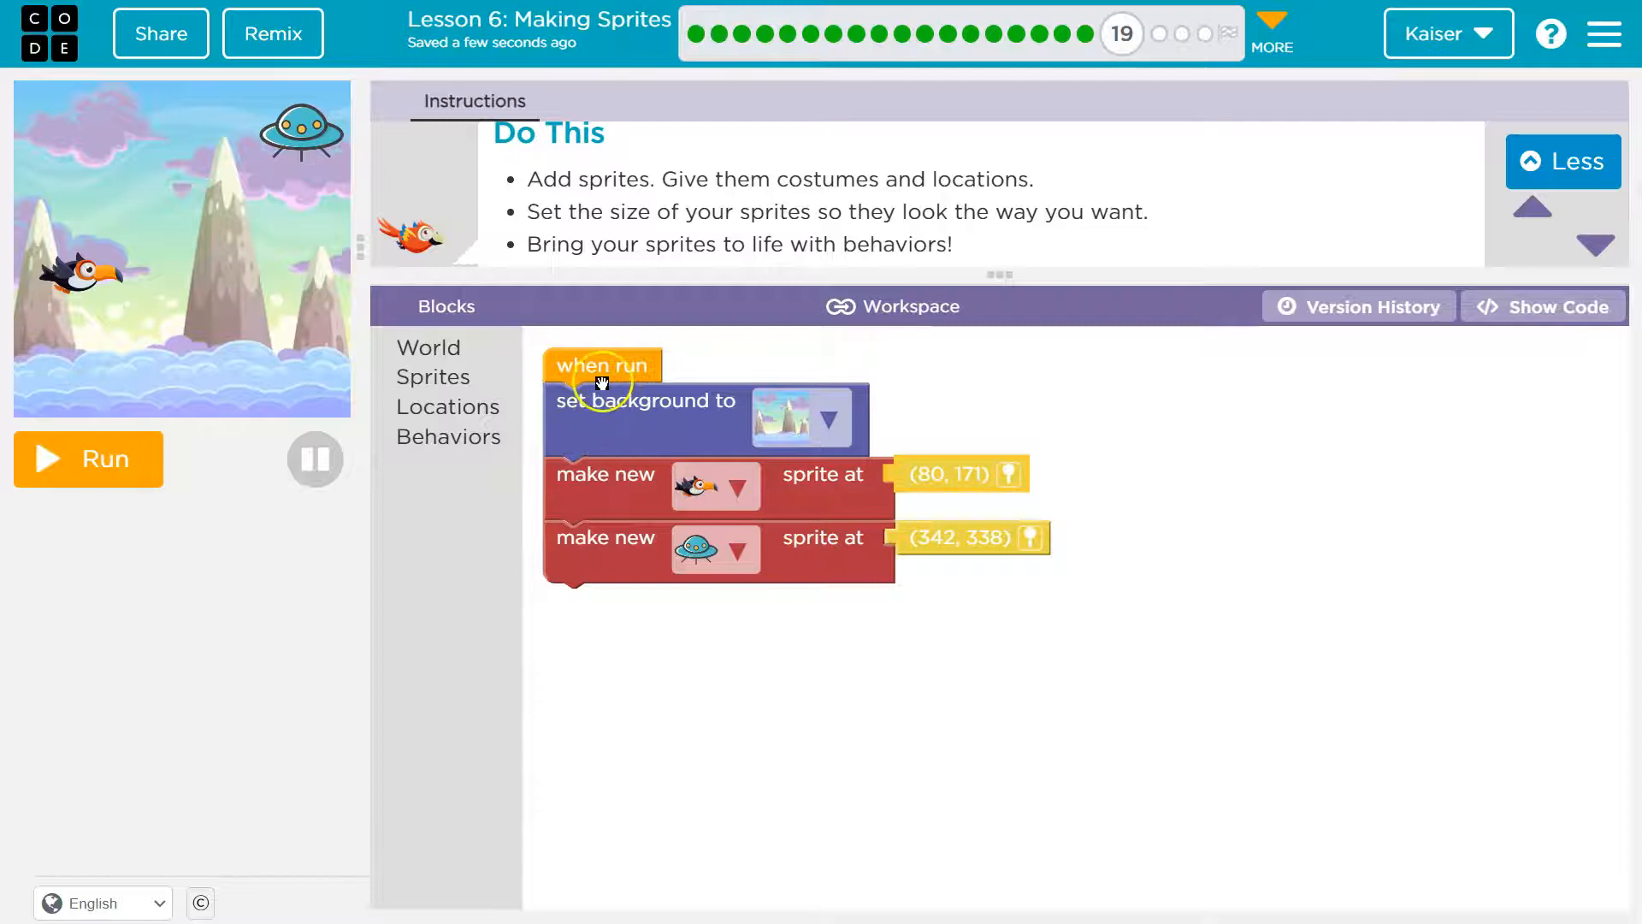
# Keep the toucan at (80, 171) and the UFO at (342, 338)
pyautogui.click(87, 458)
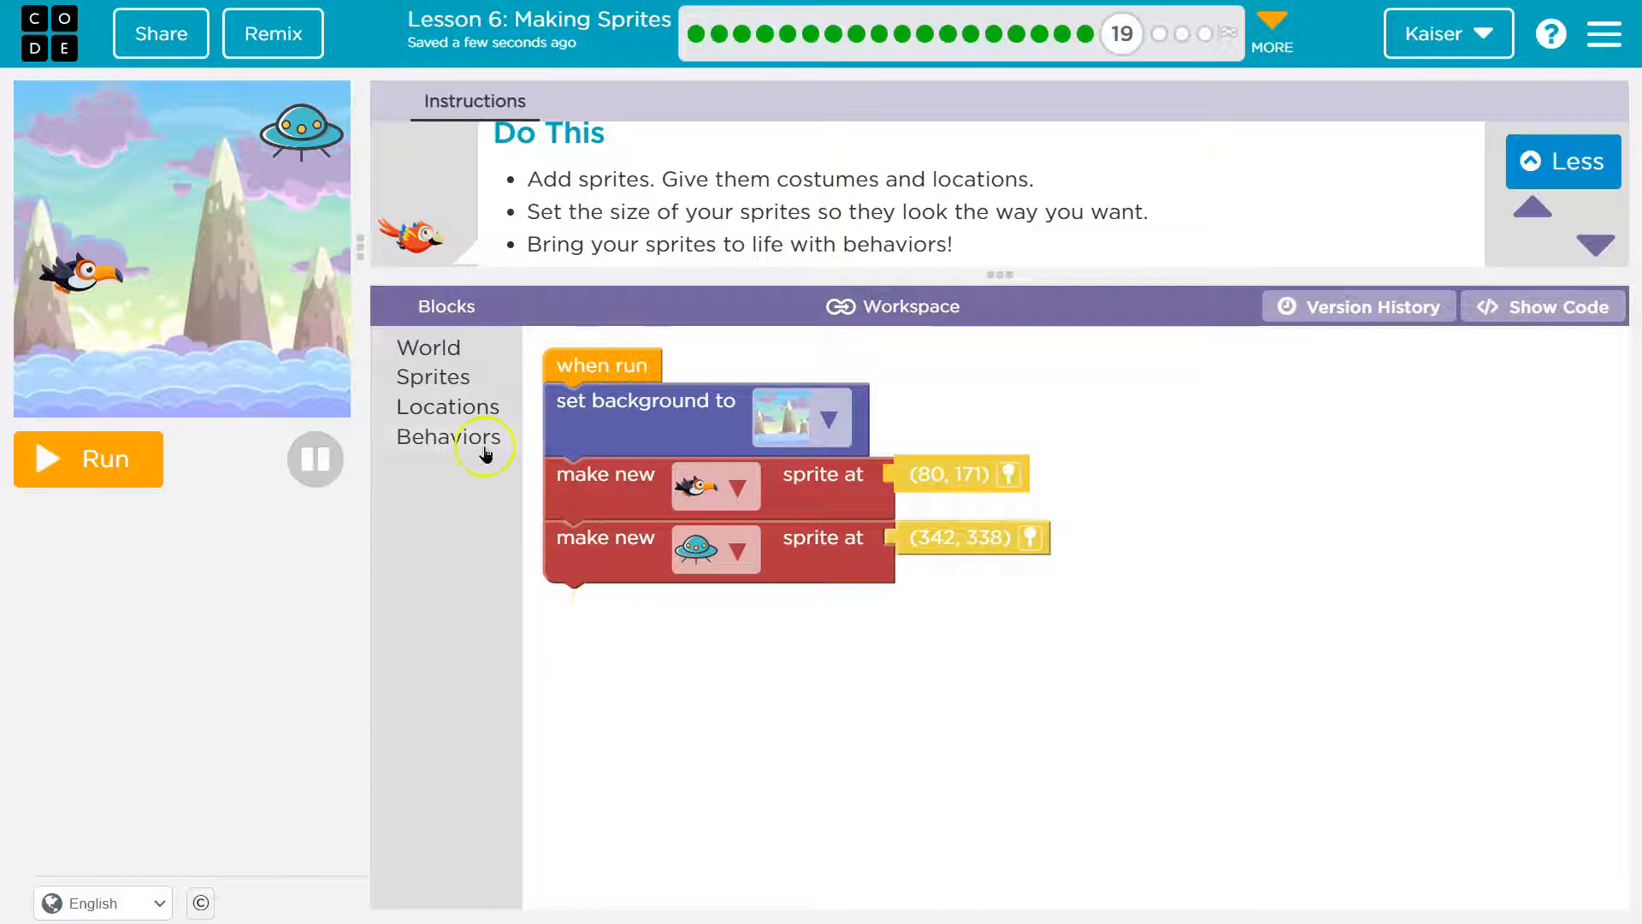
pyautogui.moveTo(498, 470)
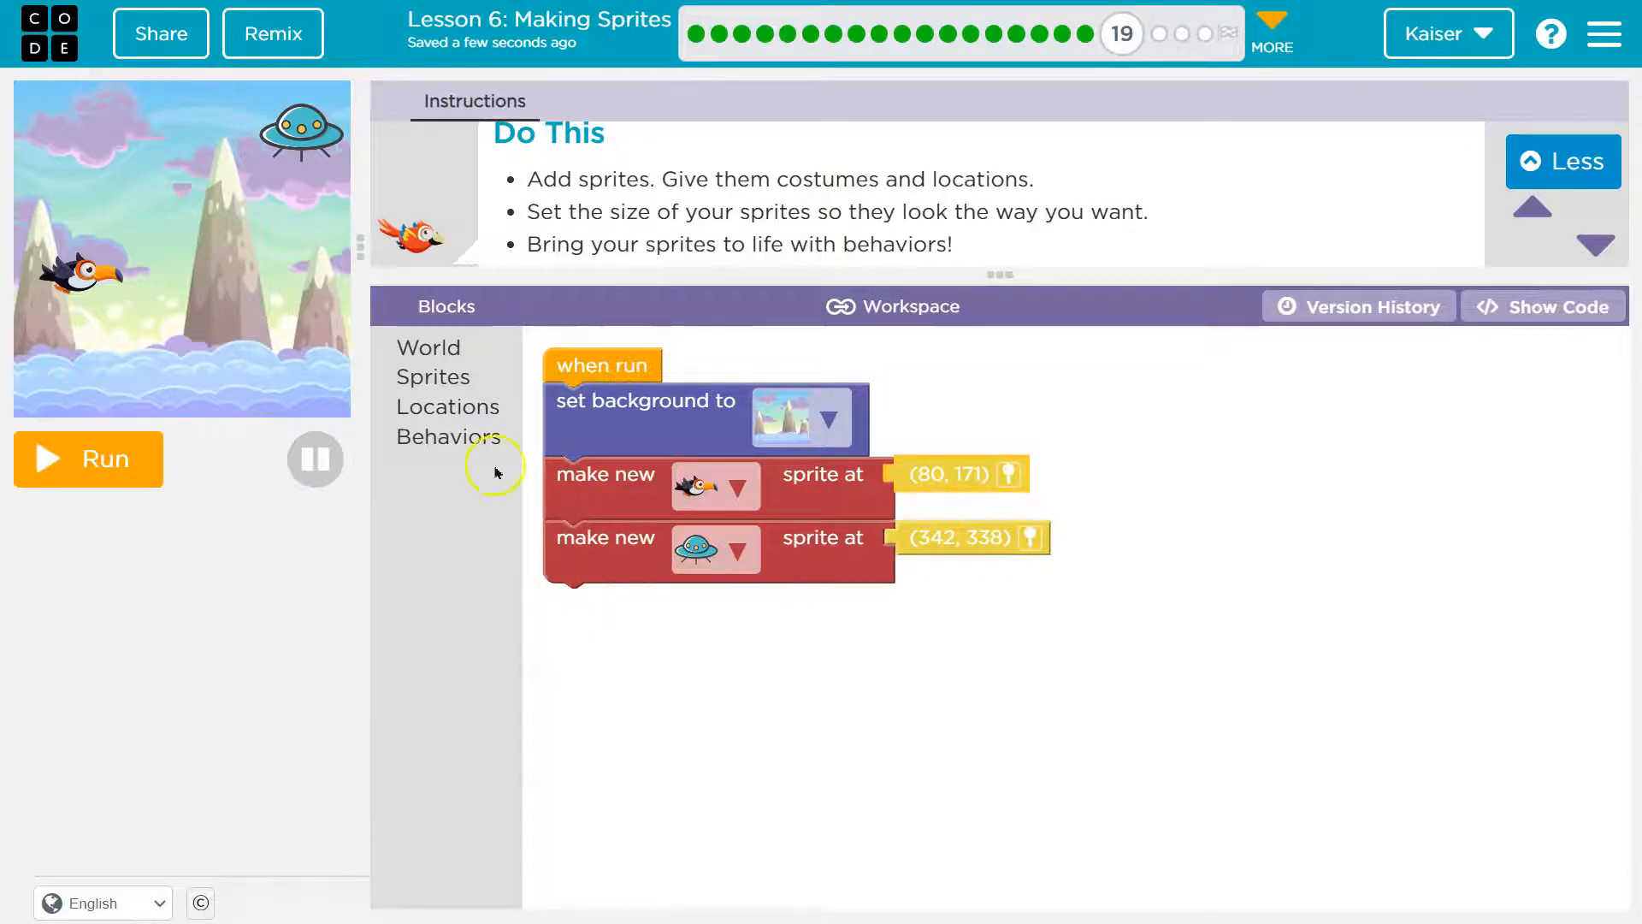
pyautogui.moveTo(638, 566)
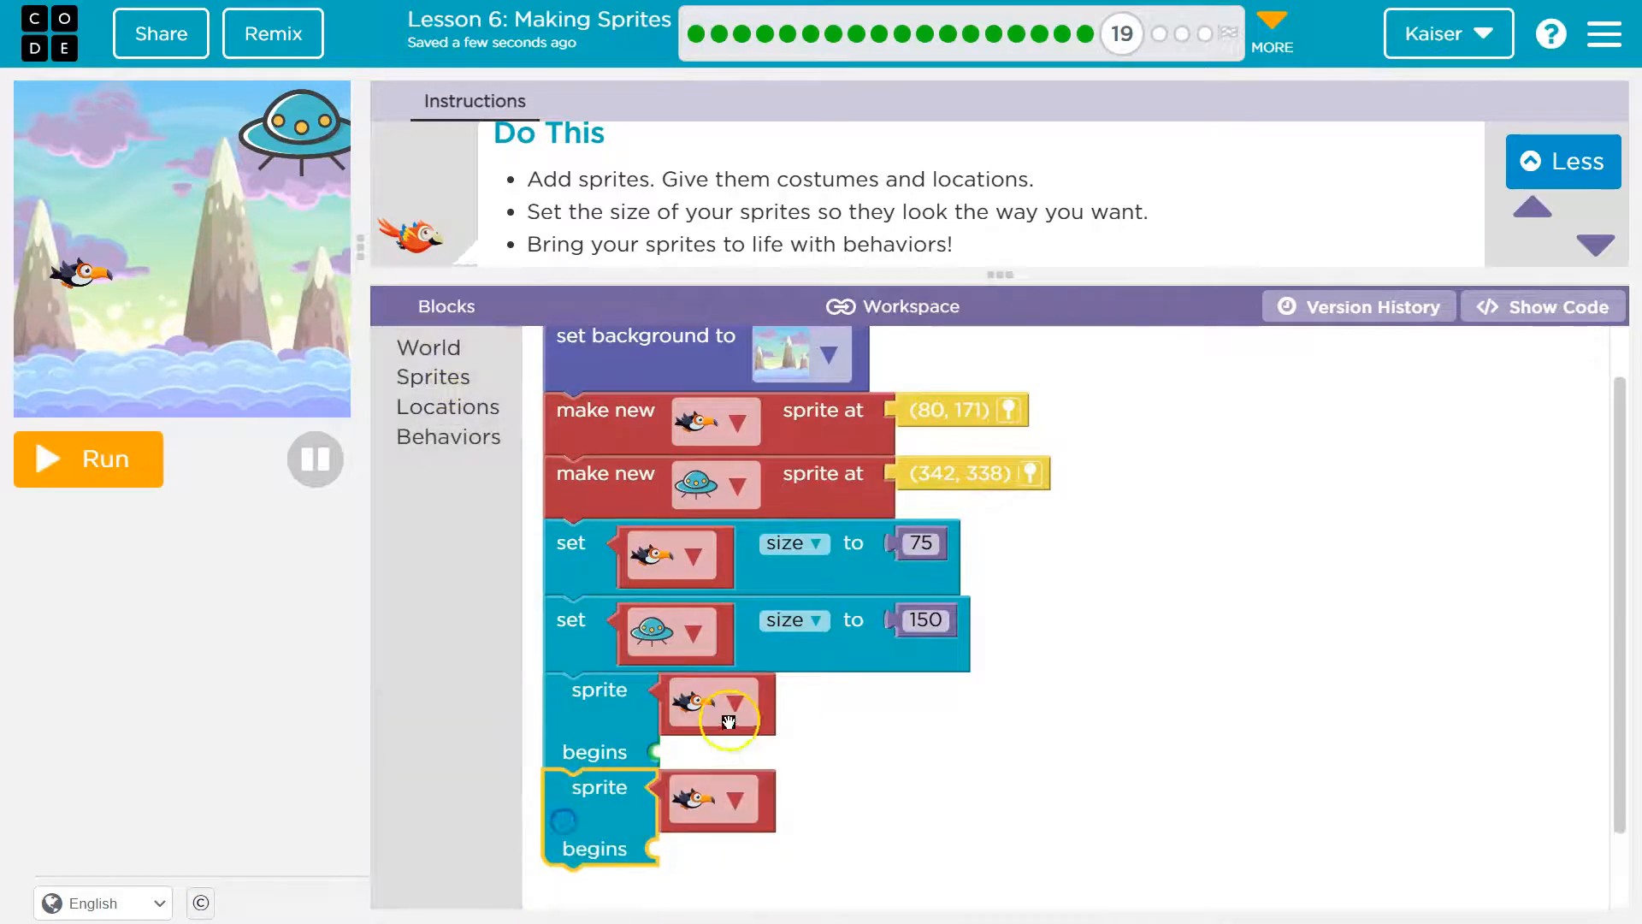
# Assign 'moving west' to the UFO and 'moving east' to the toucan
pyautogui.click(748, 701)
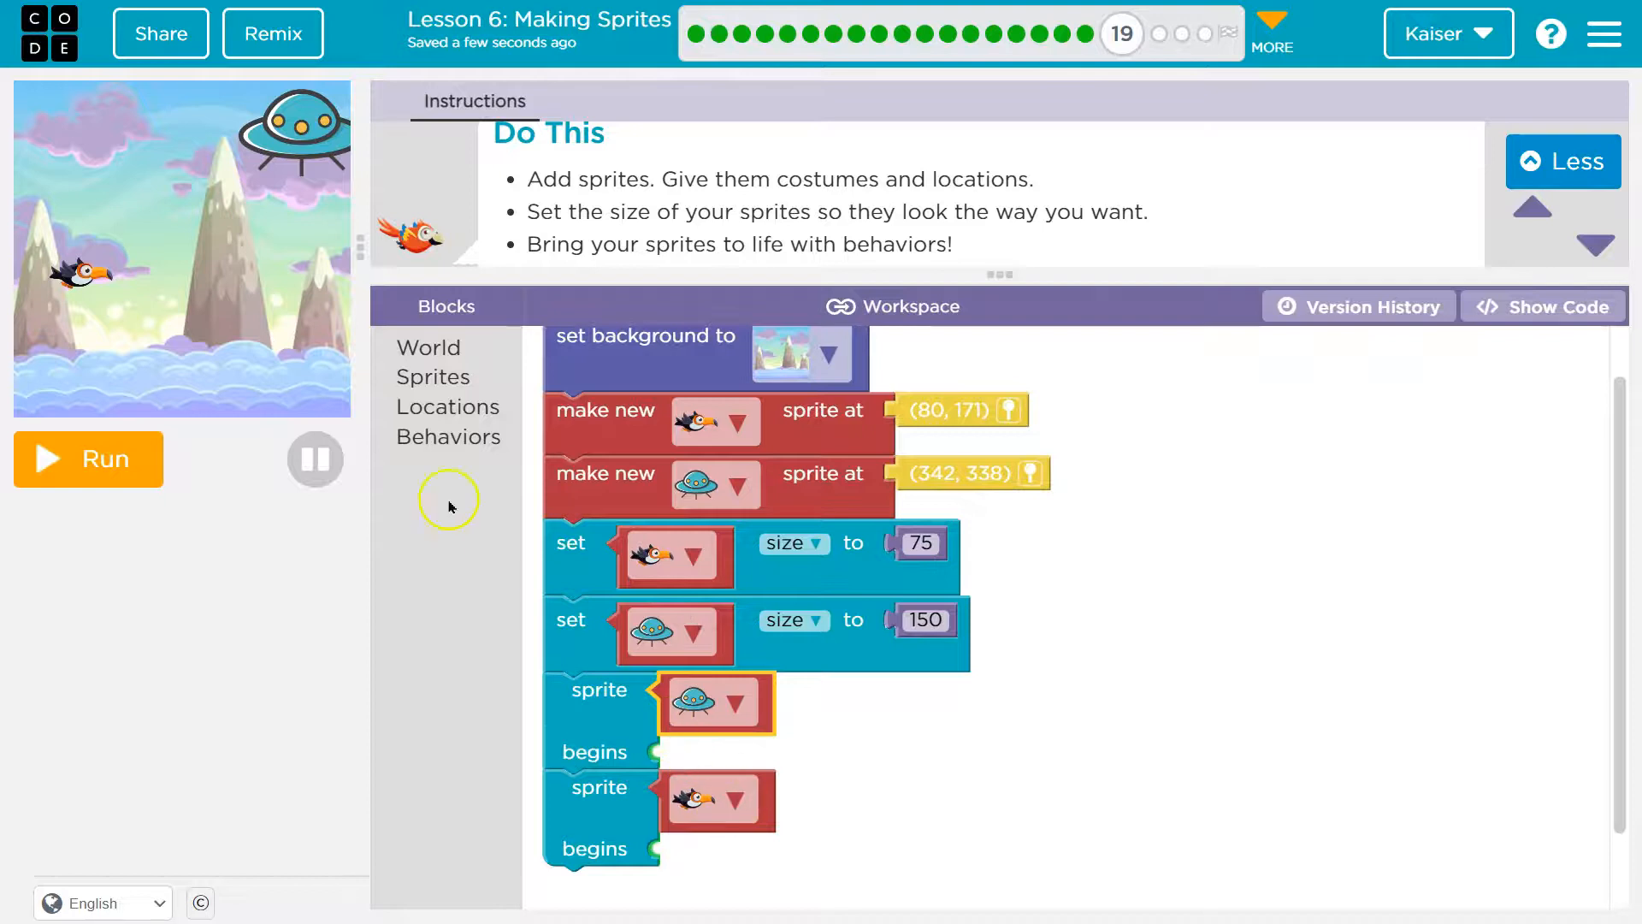
pyautogui.click(446, 436)
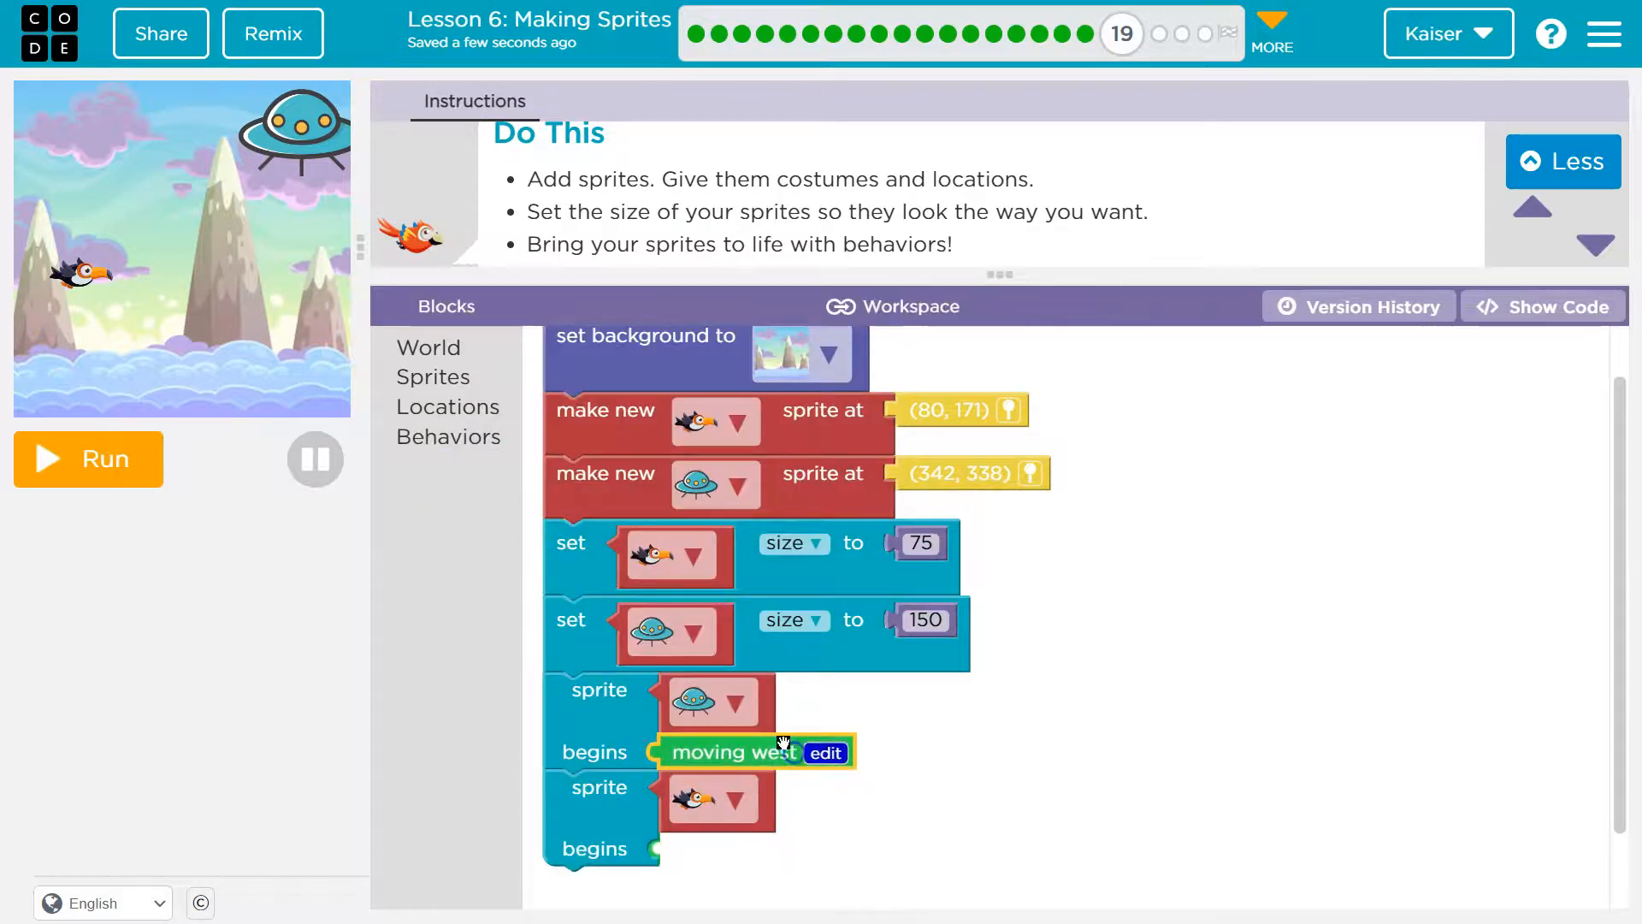
pyautogui.click(446, 436)
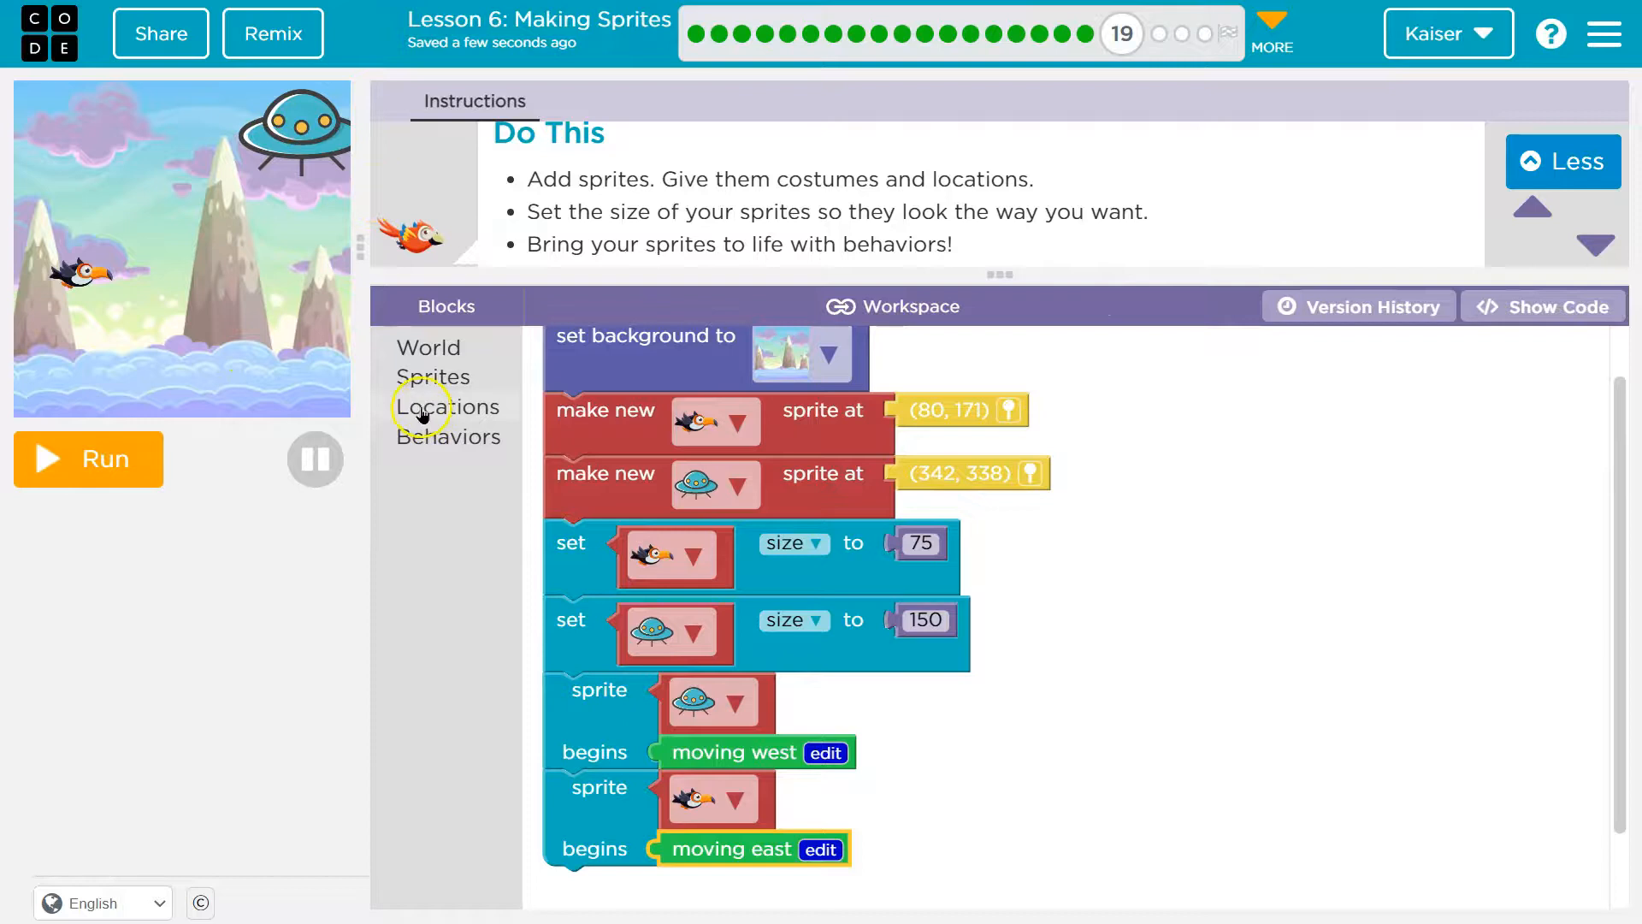
pyautogui.moveTo(458, 440)
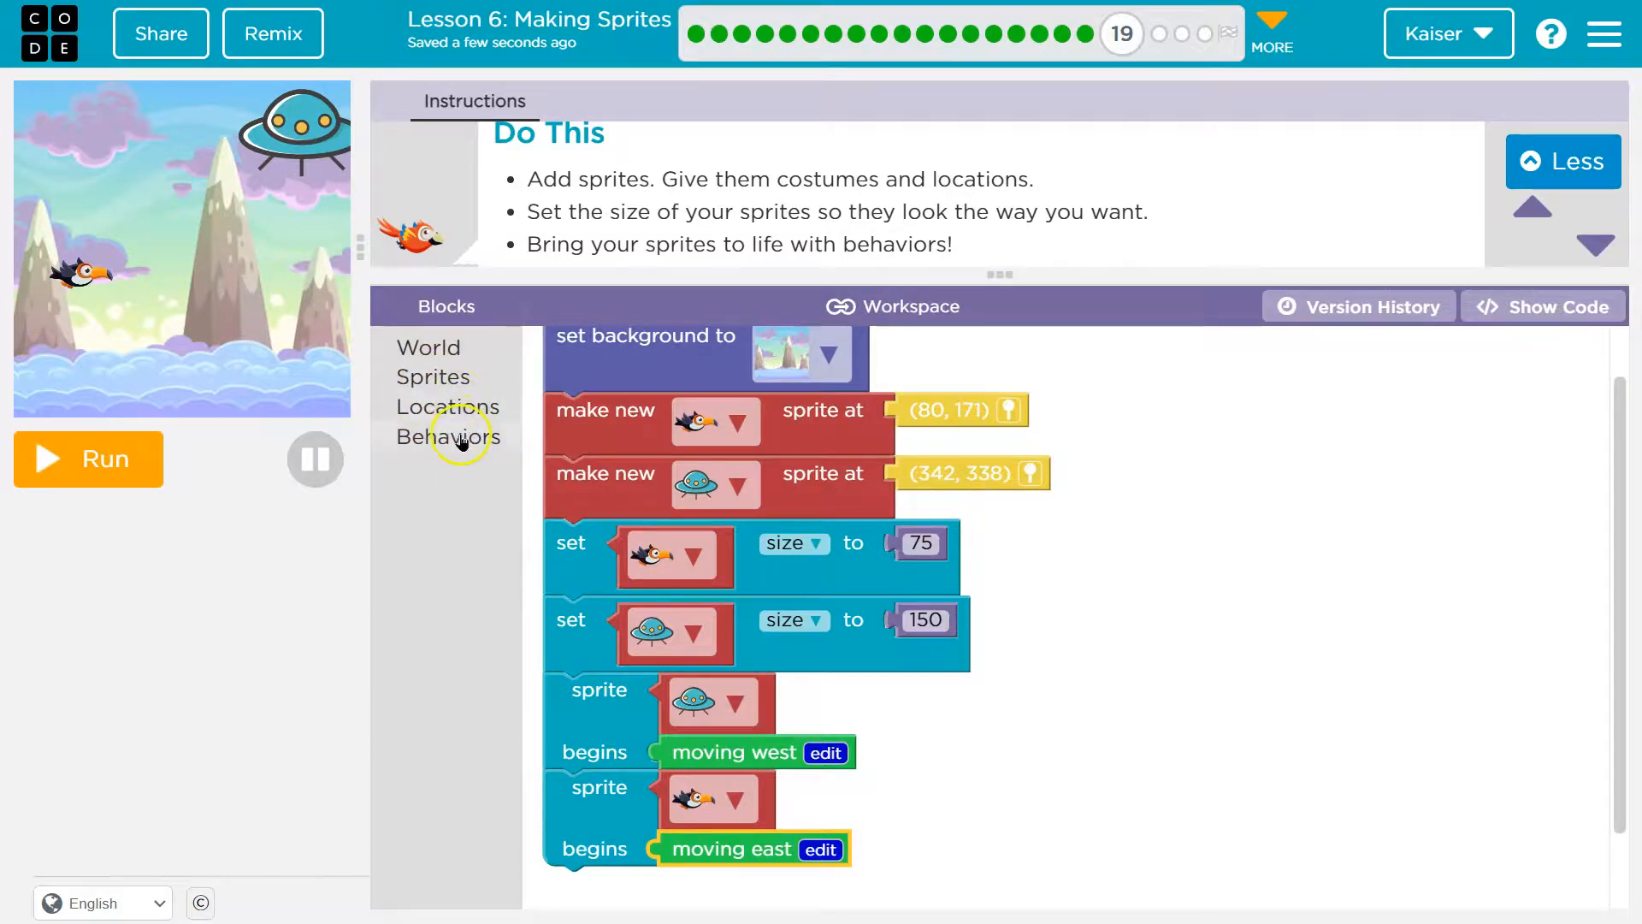
pyautogui.click(446, 437)
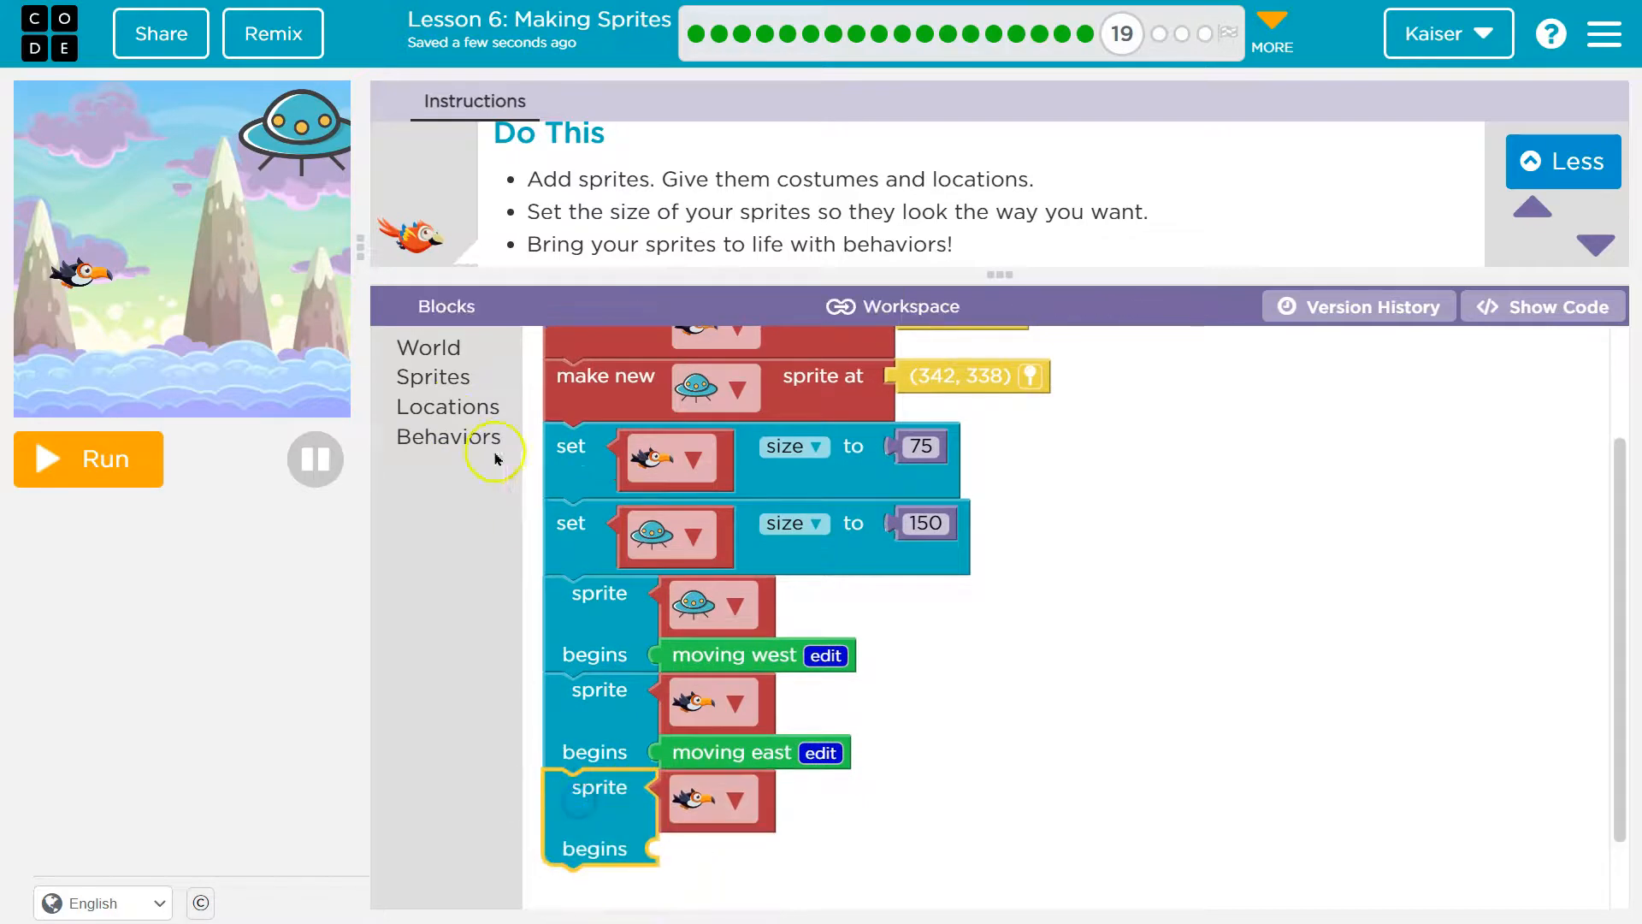
# Give the toucan a 'wobbling' behavior and run the program
pyautogui.click(449, 437)
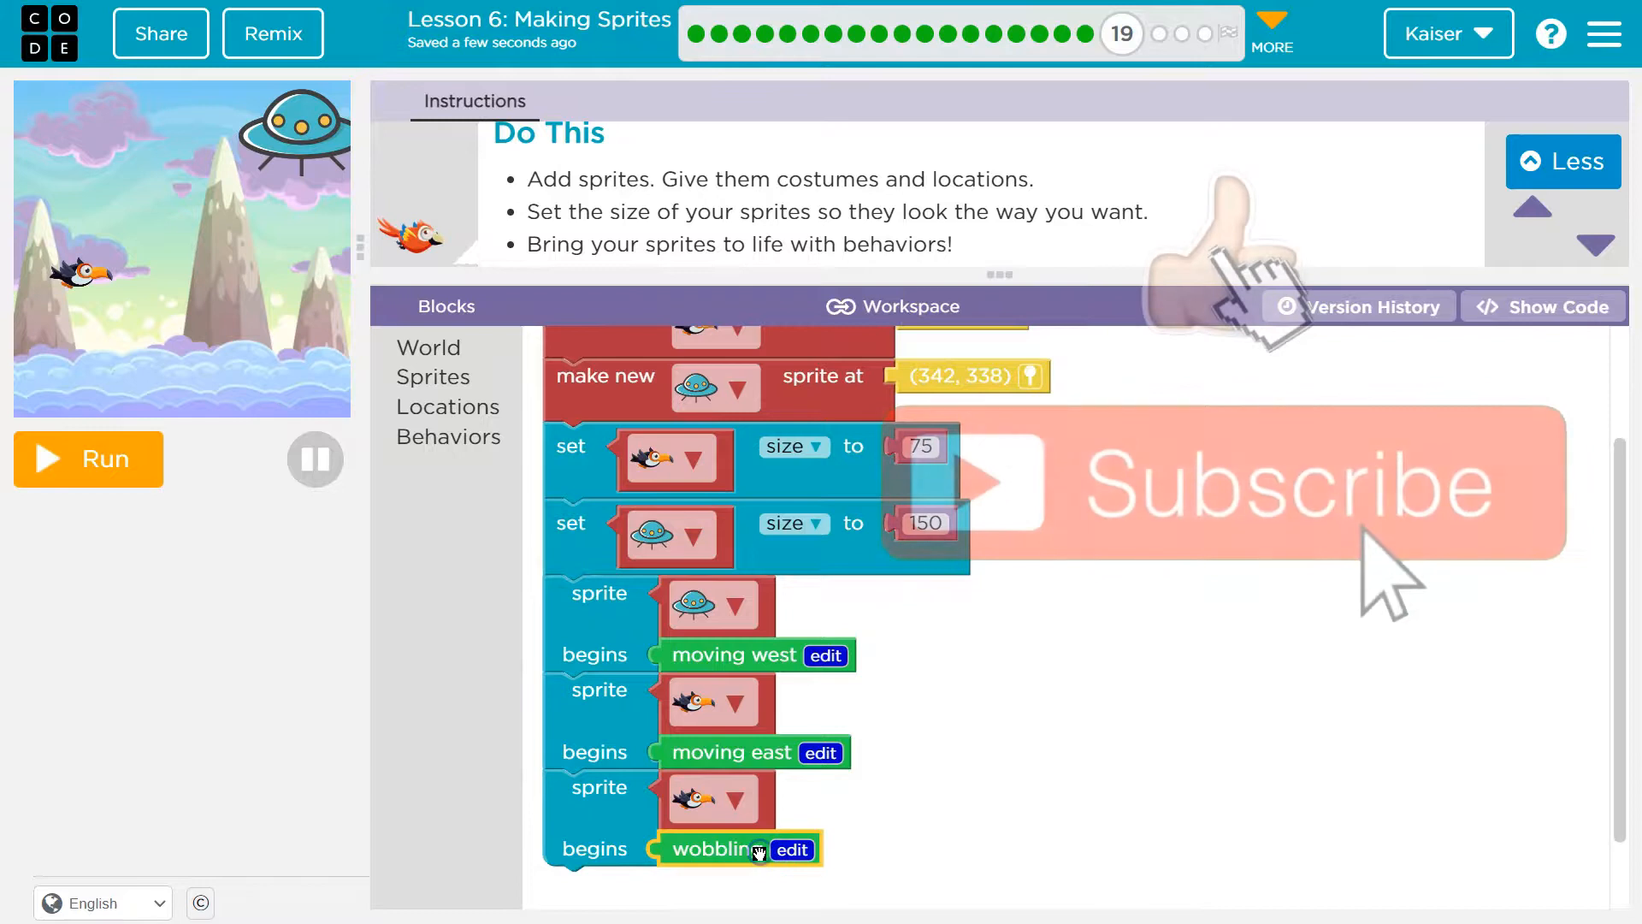
pyautogui.scroll(3)
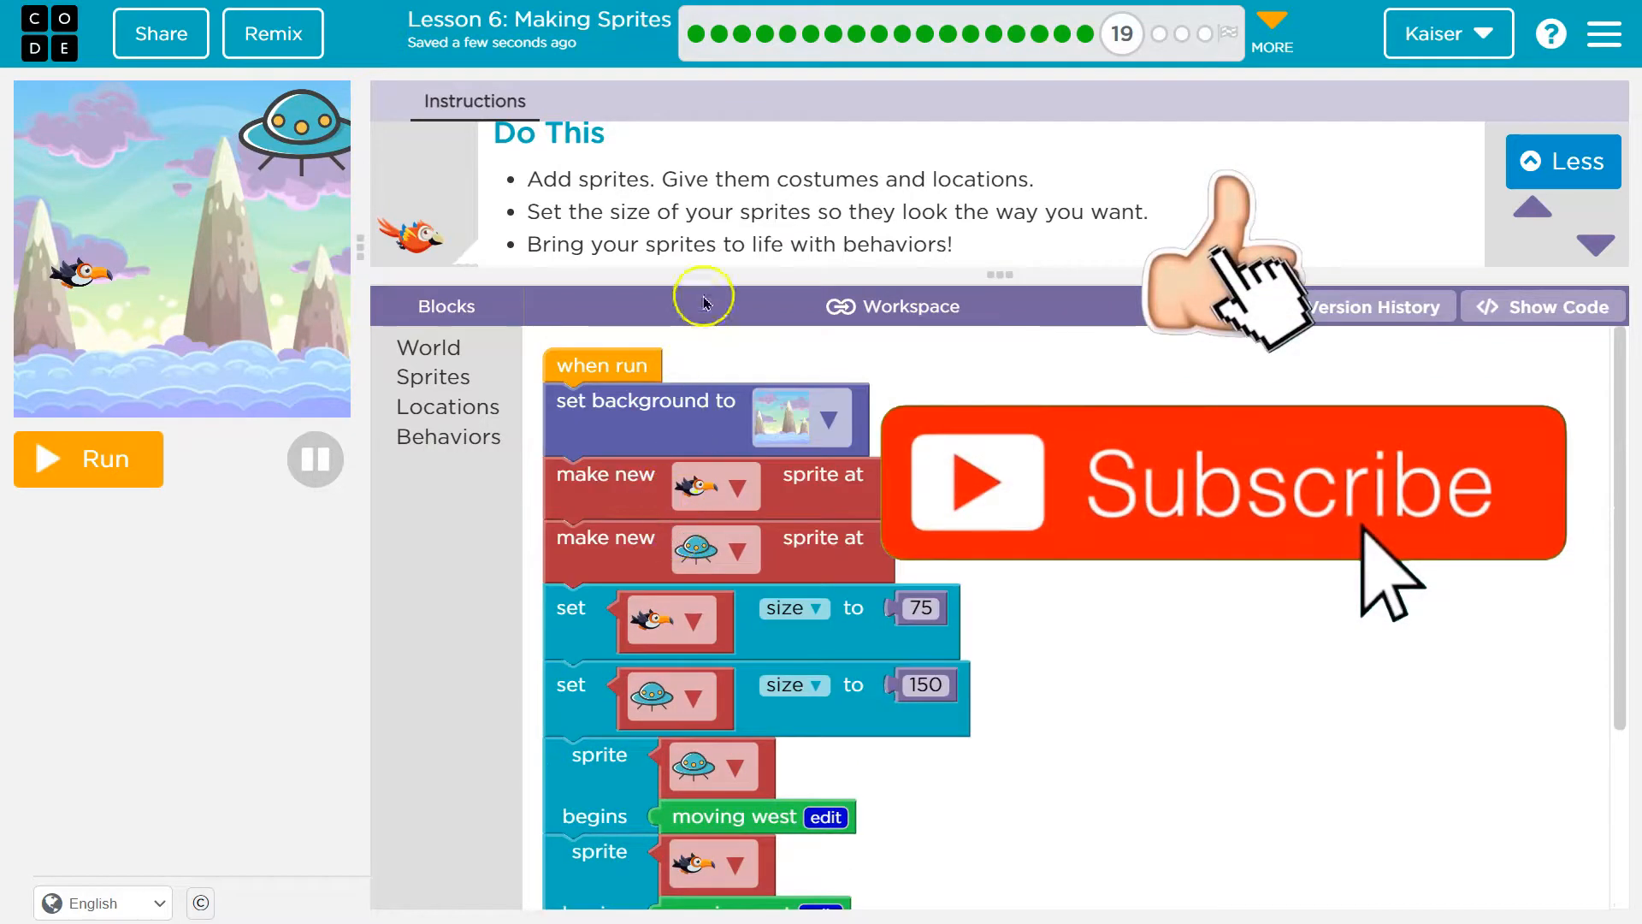
pyautogui.click(87, 458)
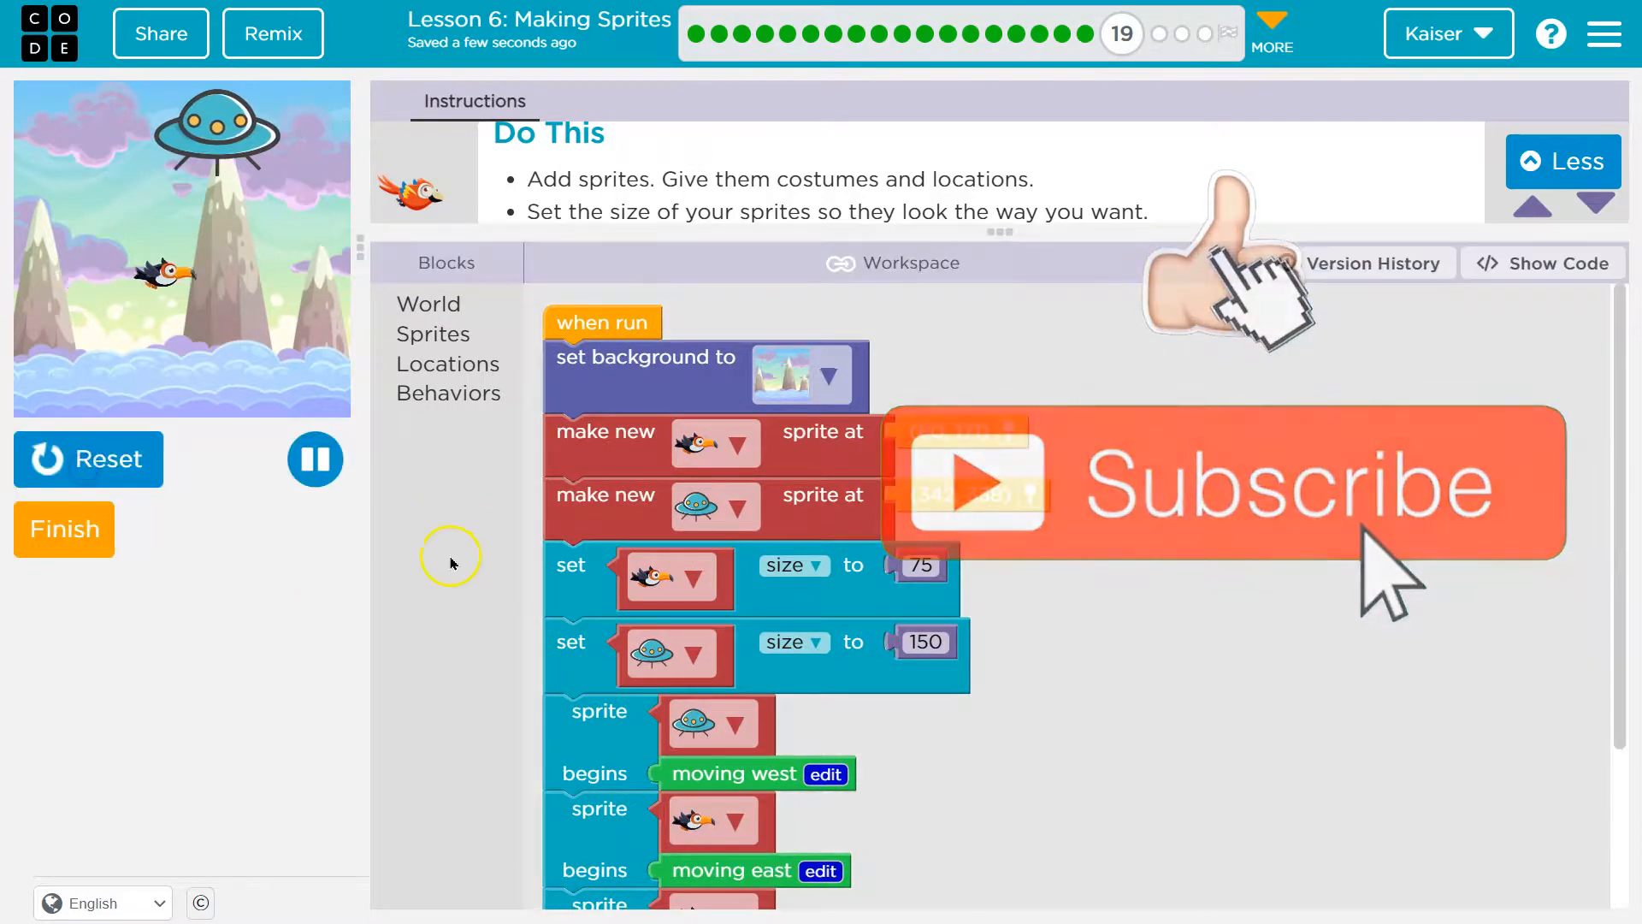